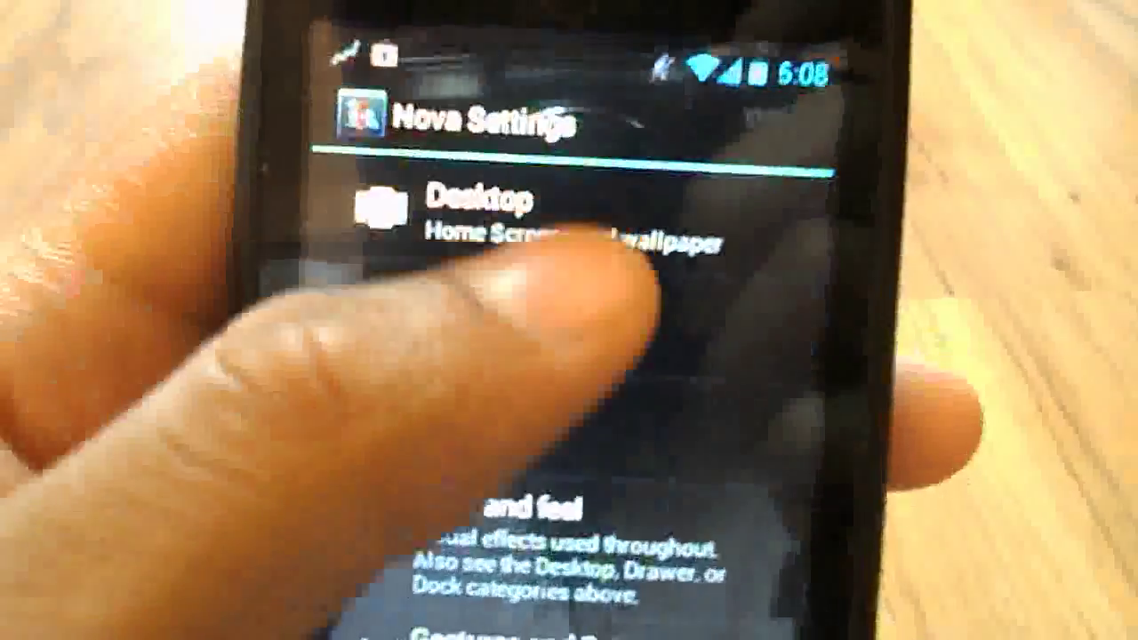
{"action": "scroll", "scroll_direction": "down", "scroll_amount": 3}
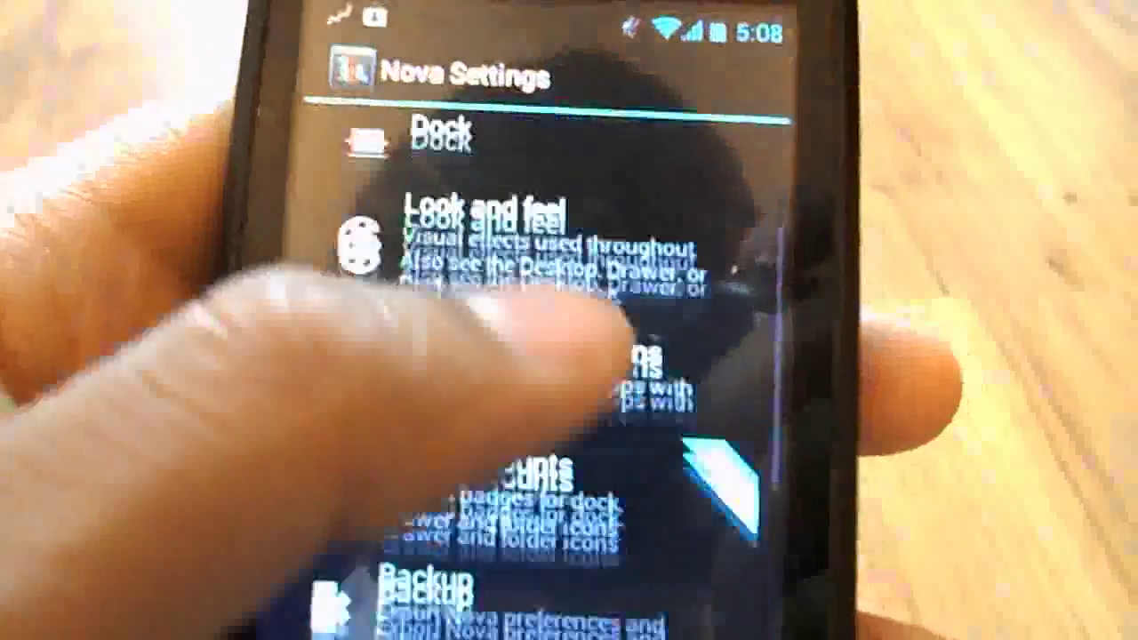